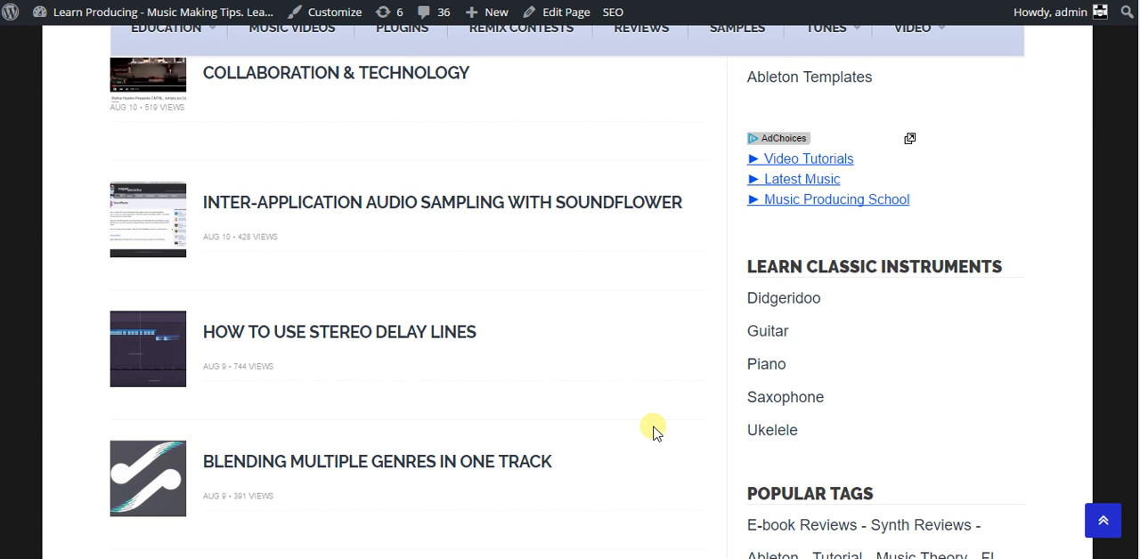
{"action": "mouse_move", "coordinate": [661, 321]}
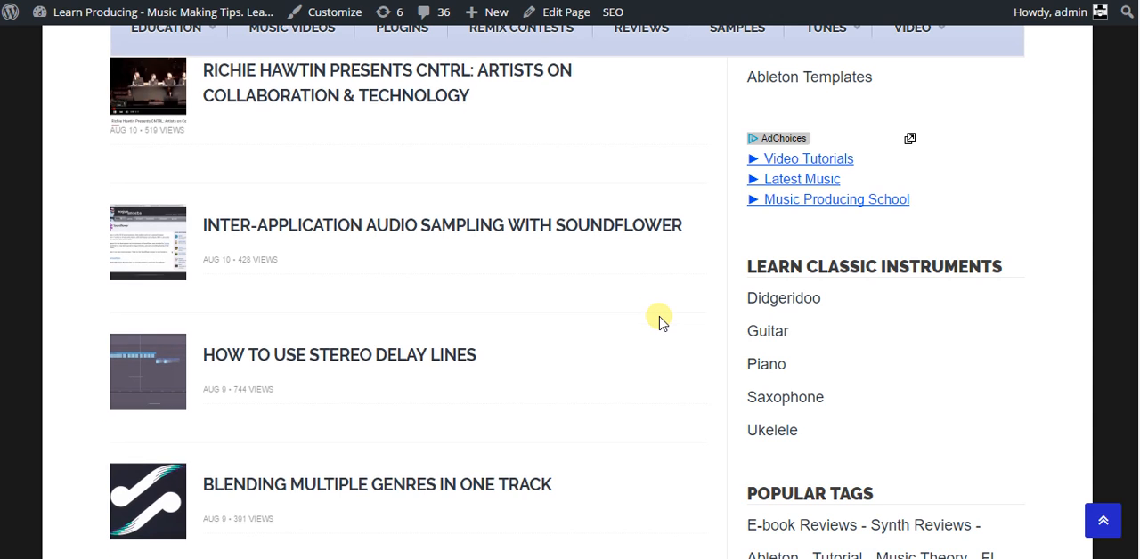
Step: Open the 'Learn How To Play The Didgeridoo' lesson from the instruments sidebar
{"action": "scroll", "scroll_direction": "down", "scroll_amount": 3}
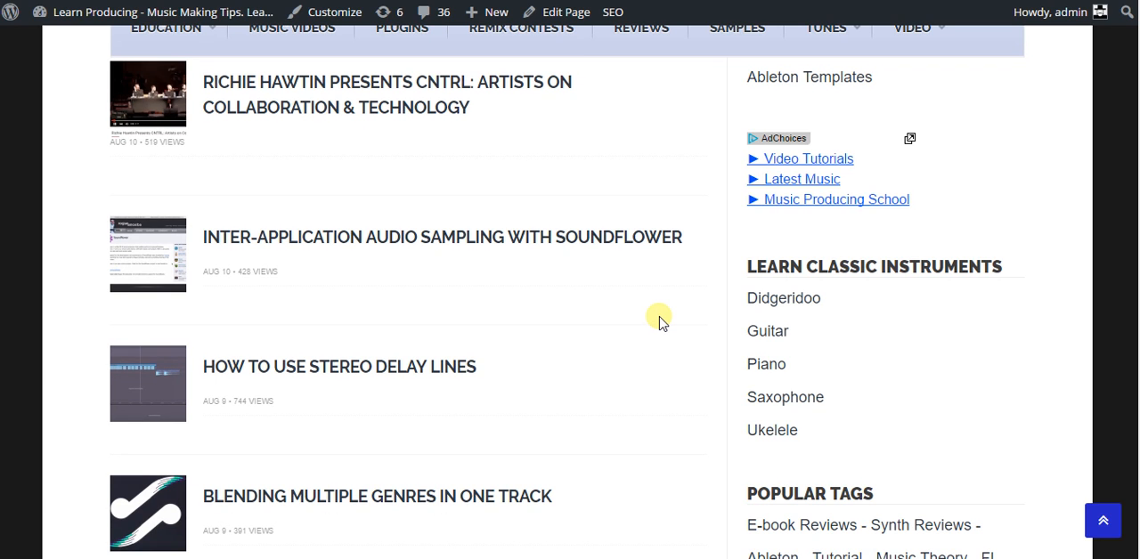
{"action": "mouse_move", "coordinate": [682, 321]}
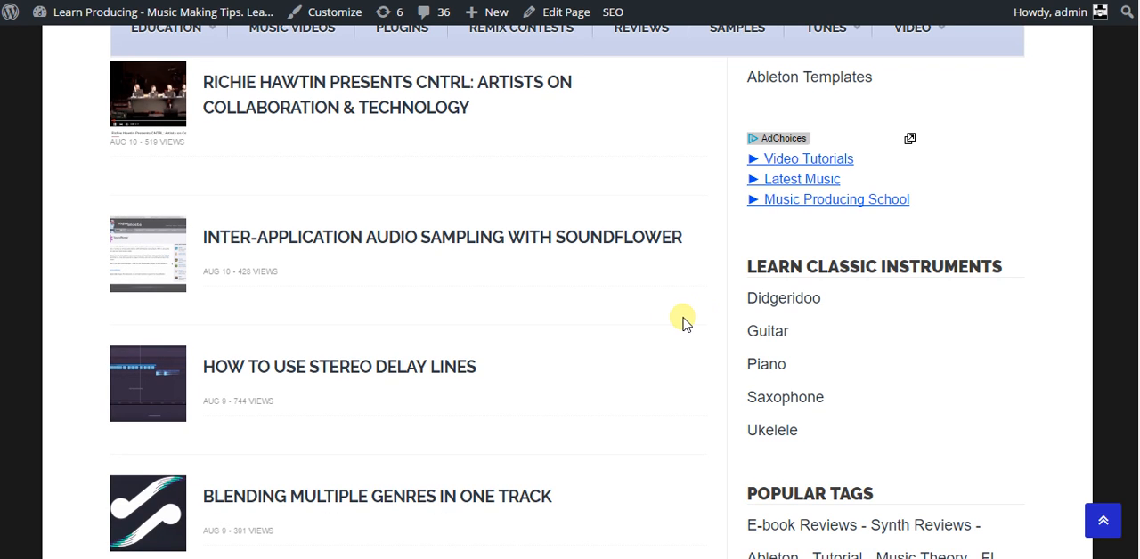
{"action": "left_click", "coordinate": [784, 299]}
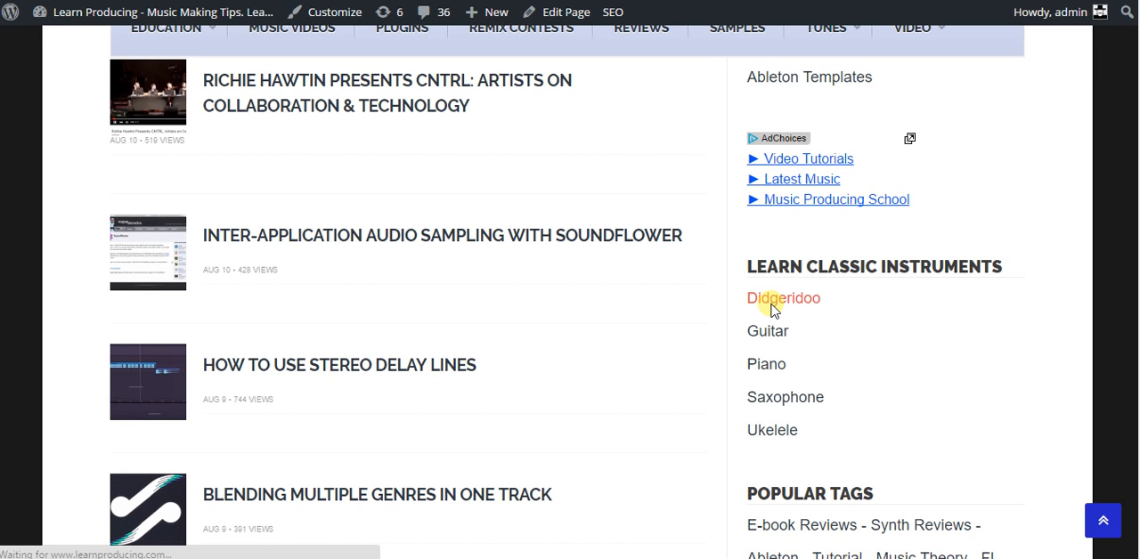
{"action": "left_click", "coordinate": [783, 298]}
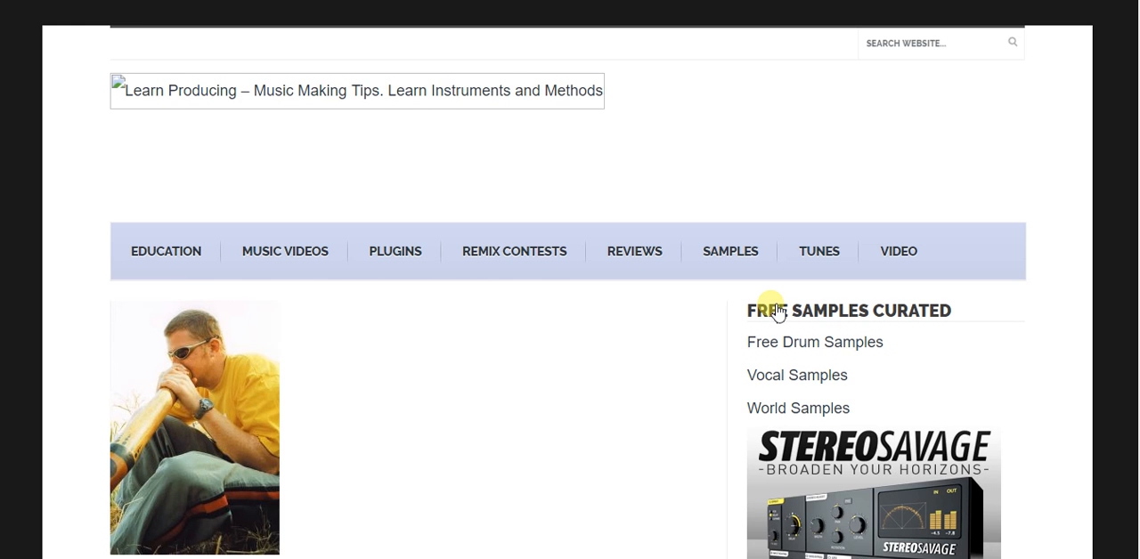
Step: Read down through the didgeridoo article to the author bio
{"action": "scroll", "scroll_direction": "down", "scroll_amount": 3}
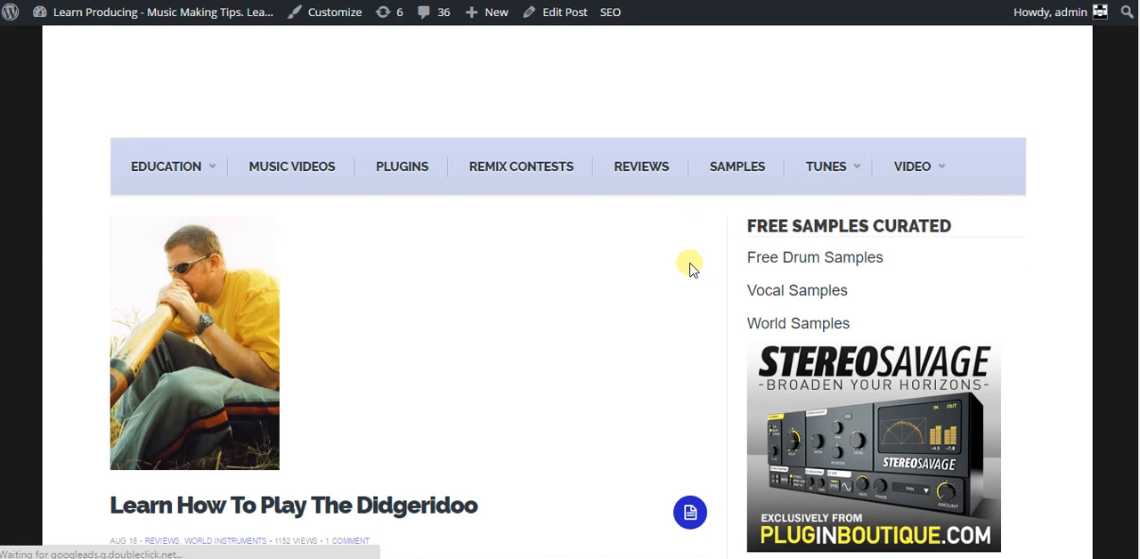
{"action": "scroll", "scroll_direction": "down", "scroll_amount": 3}
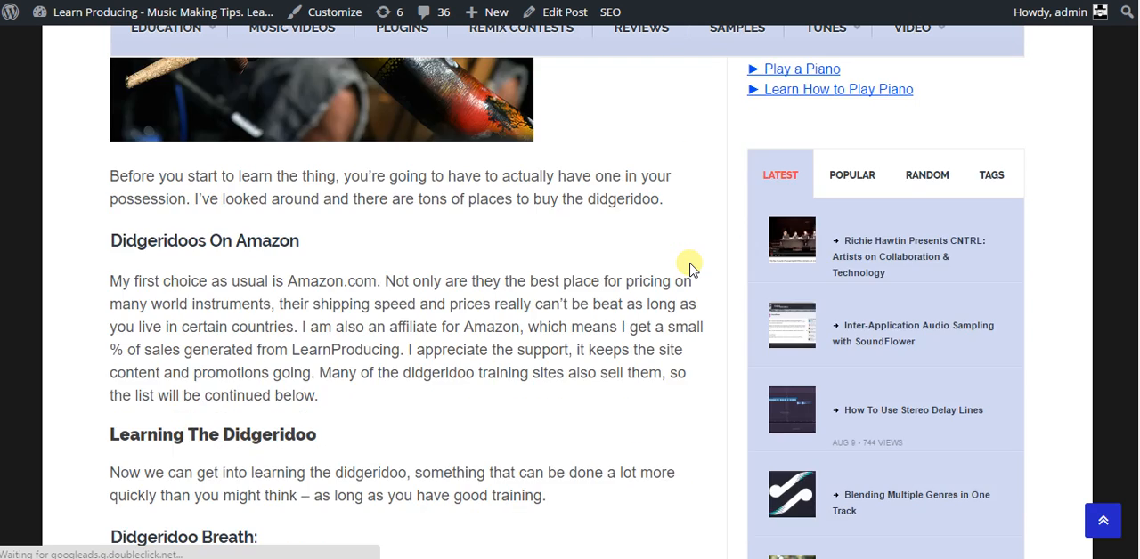
{"action": "scroll", "scroll_direction": "down", "scroll_amount": 3}
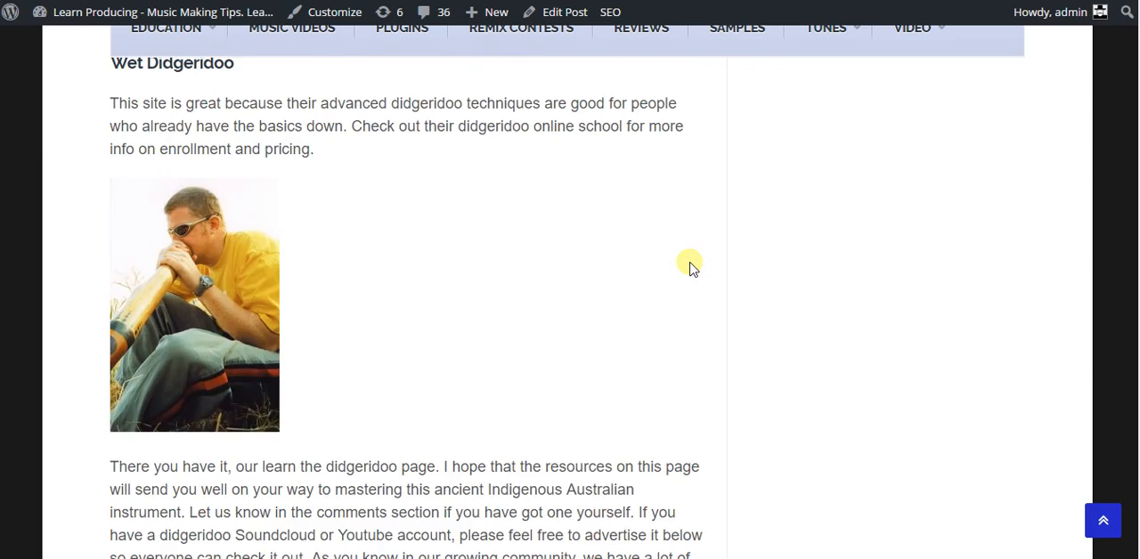
{"action": "scroll", "scroll_direction": "down", "scroll_amount": 3}
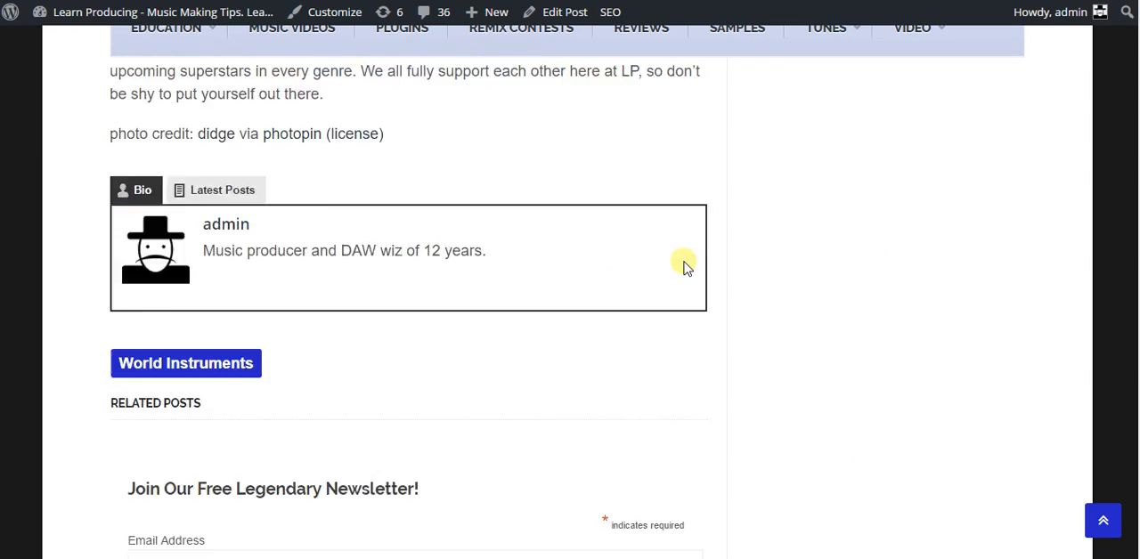
{"action": "left_click", "coordinate": [185, 364]}
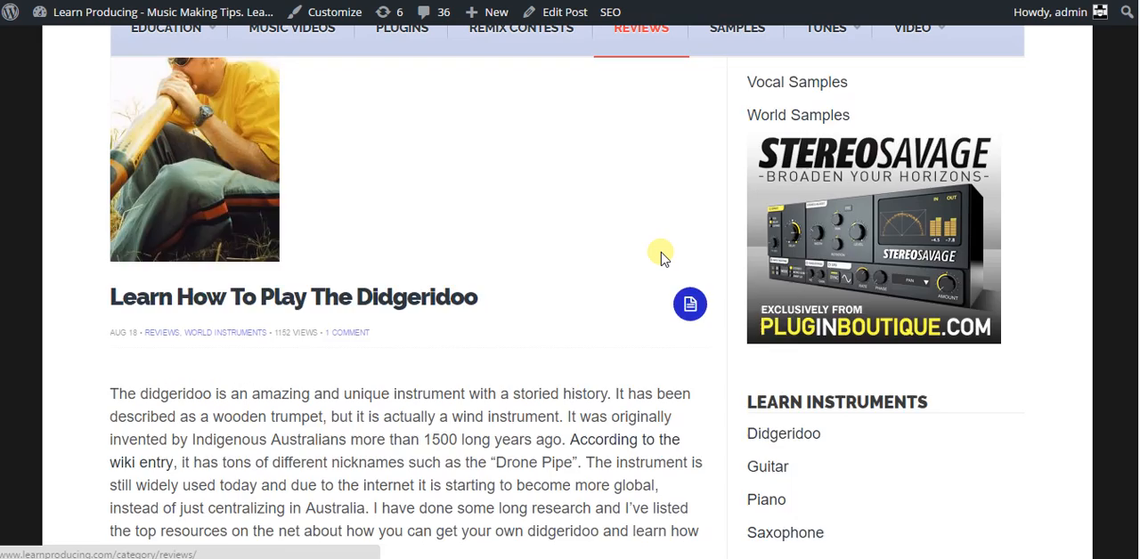
{"action": "scroll", "scroll_direction": "down", "scroll_amount": 3}
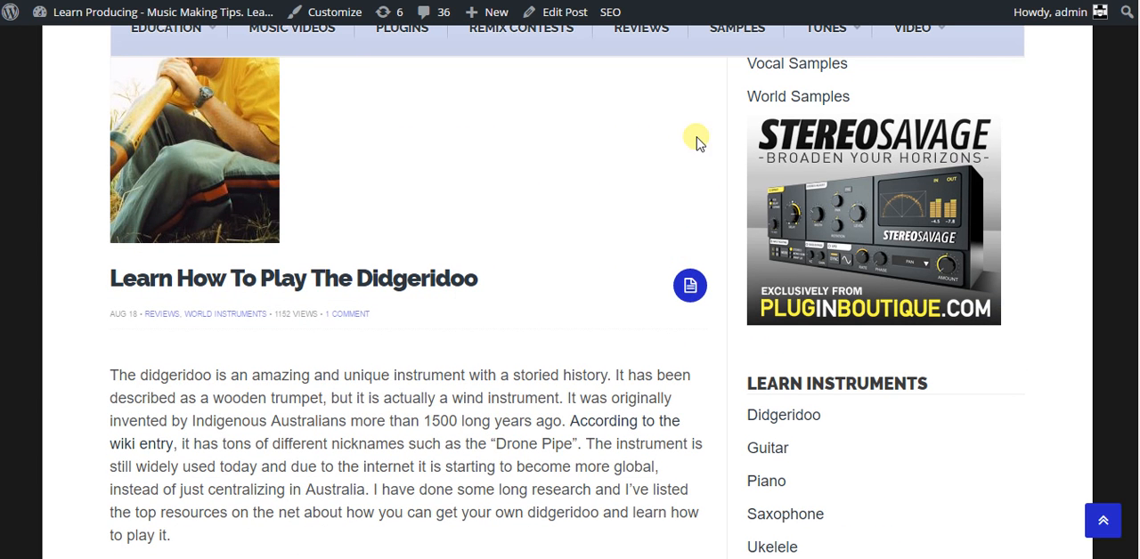
{"action": "mouse_move", "coordinate": [595, 107]}
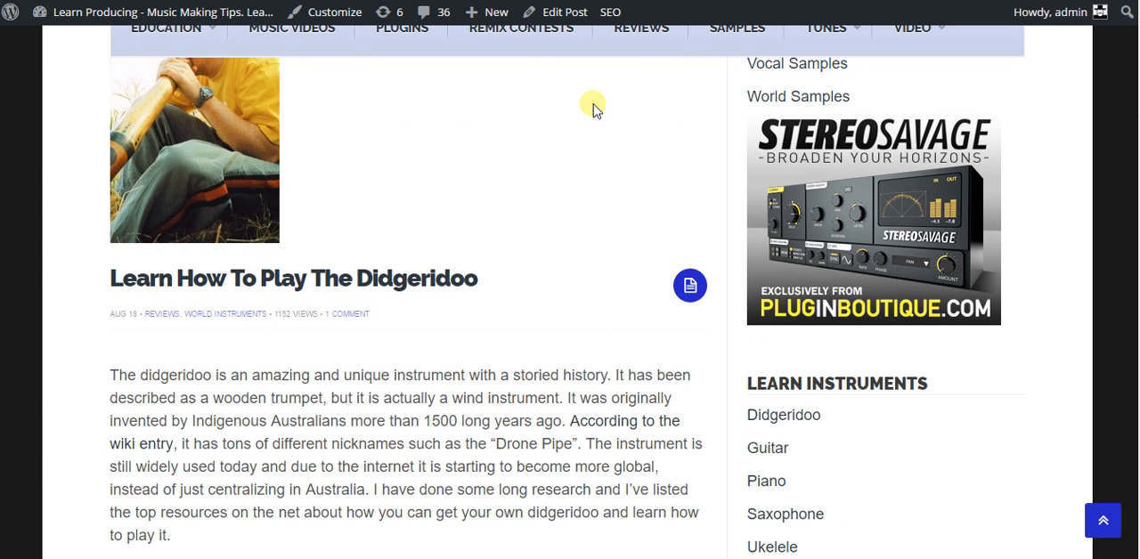
{"action": "mouse_move", "coordinate": [595, 106]}
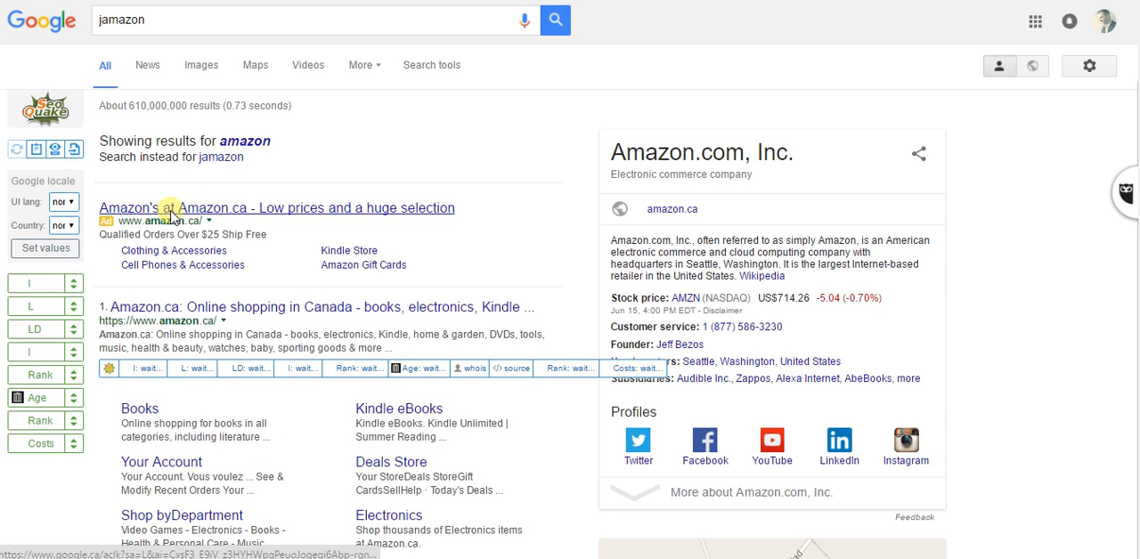
Step: Search Amazon.ca for 'didgeridoo' to list didgeridoo products and prices
{"action": "left_click", "coordinate": [178, 206]}
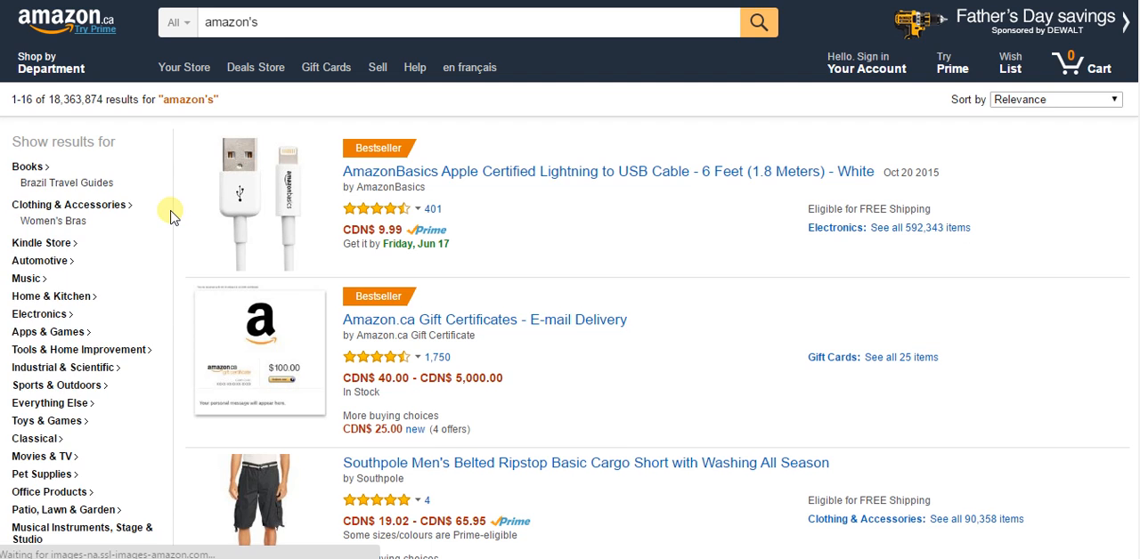
{"action": "mouse_move", "coordinate": [328, 32]}
{"action": "type", "text": "d"}
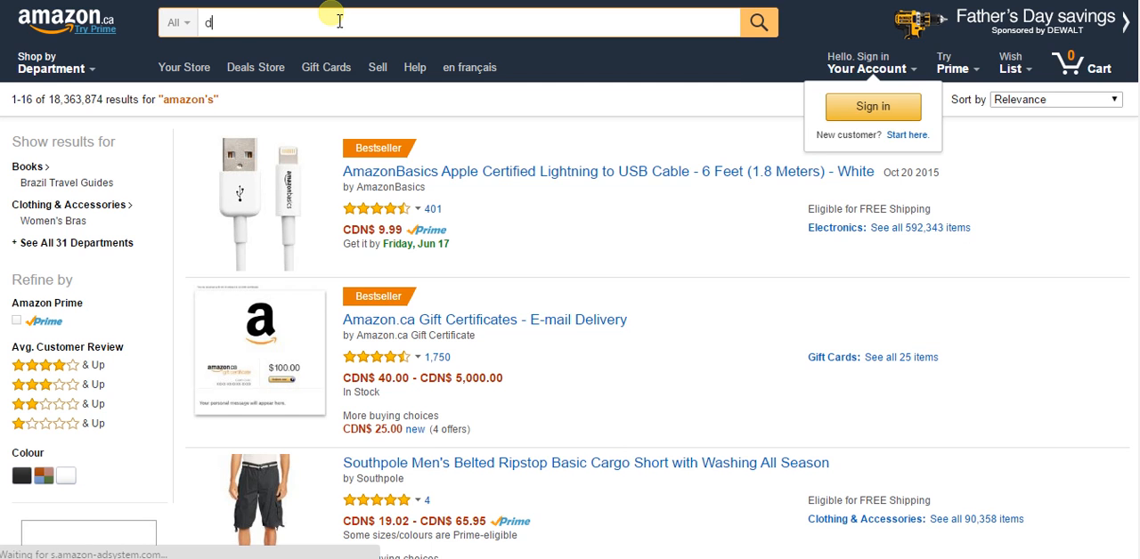
{"action": "type", "text": "idgeridoo"}
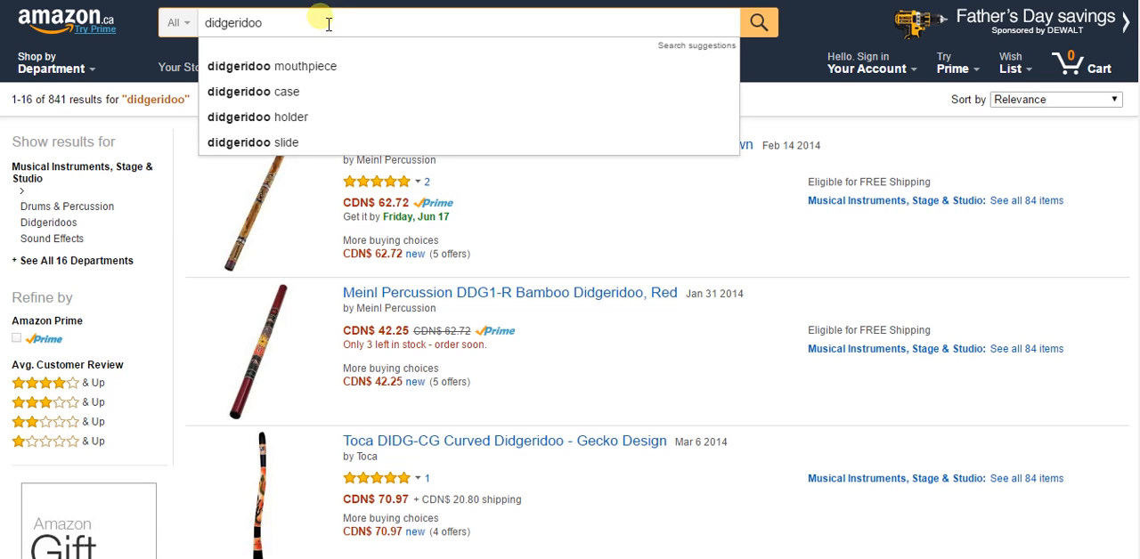
{"action": "mouse_move", "coordinate": [306, 72]}
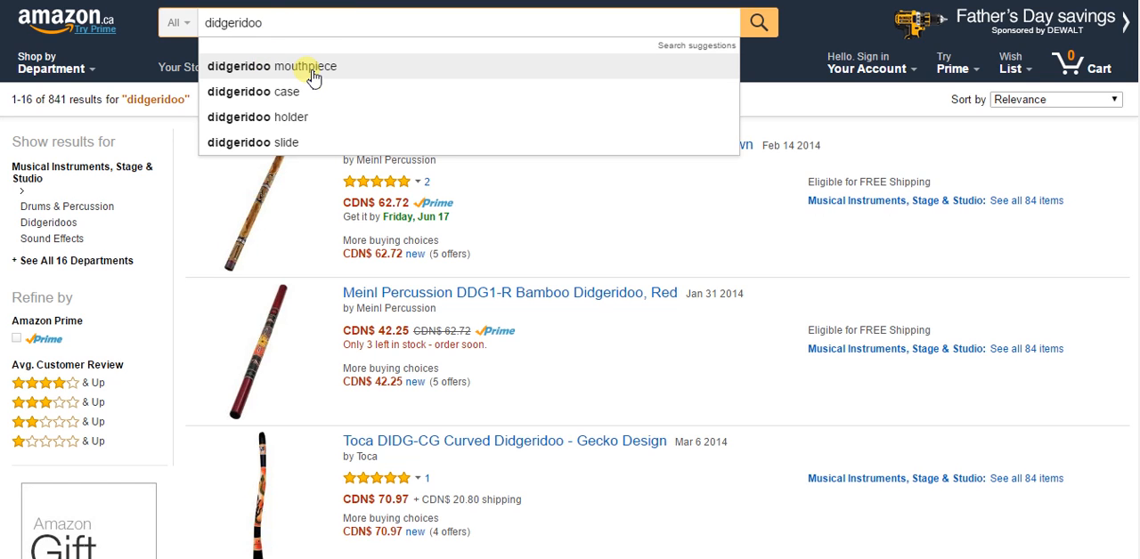
{"action": "mouse_move", "coordinate": [301, 98]}
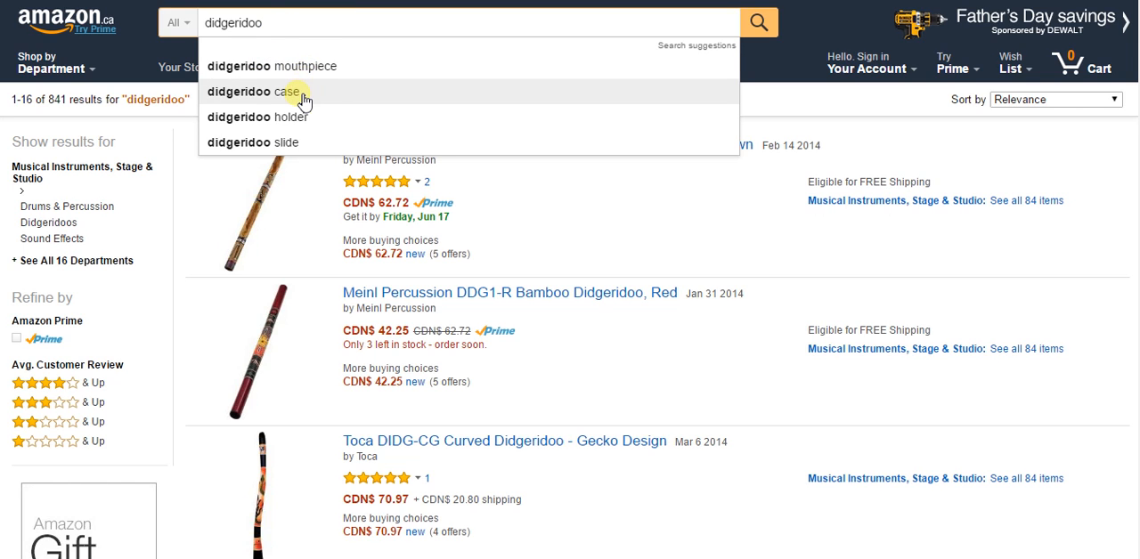
{"action": "mouse_move", "coordinate": [284, 130]}
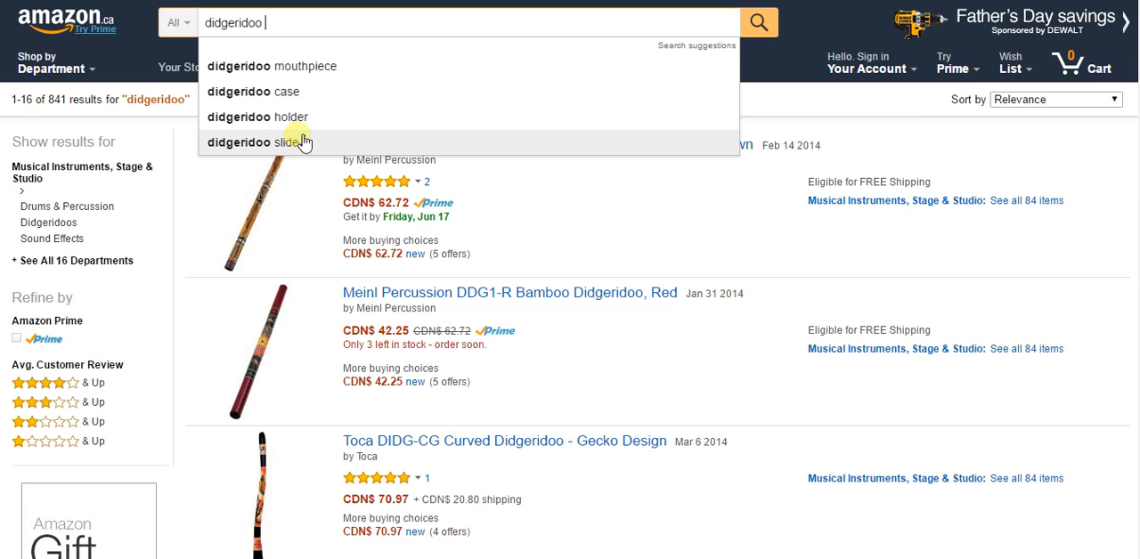
{"action": "mouse_move", "coordinate": [342, 128]}
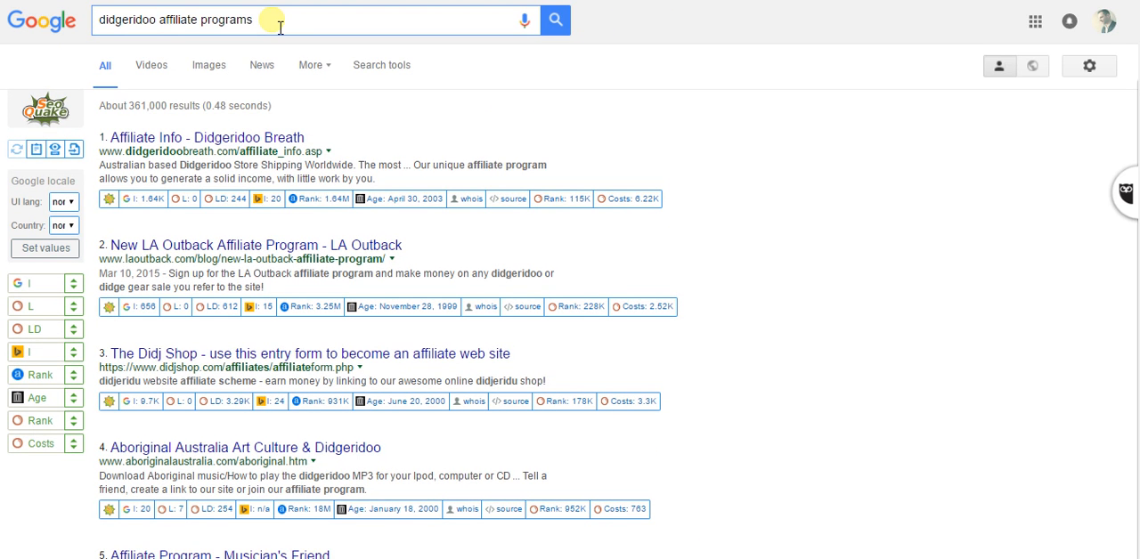
{"action": "mouse_move", "coordinate": [207, 142]}
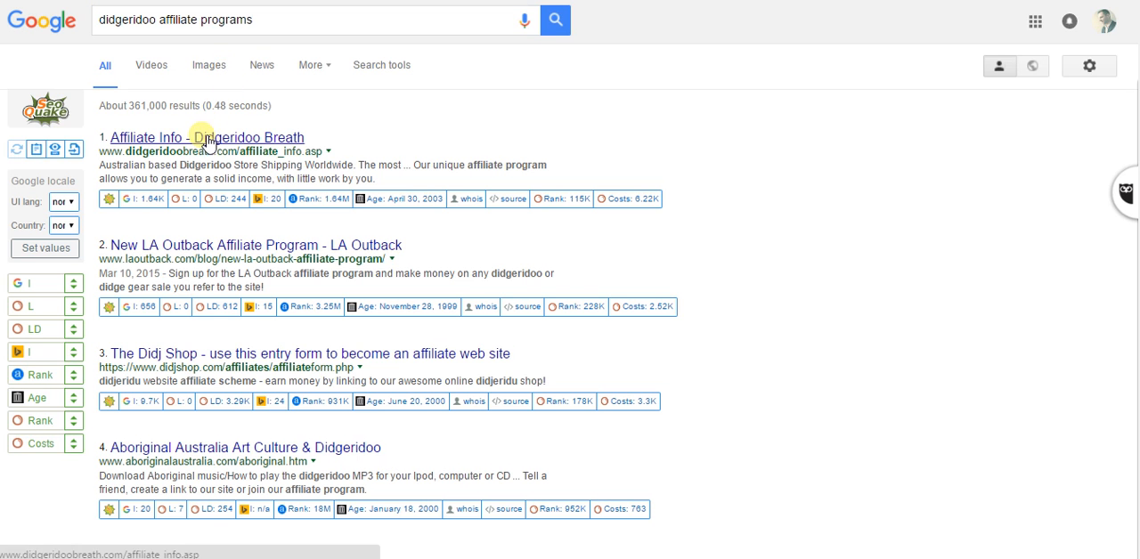
Step: Review Google results for 'didgeridoo affiliate programs', including the Didgeridoo Breath affiliate page
{"action": "right_click", "coordinate": [217, 246]}
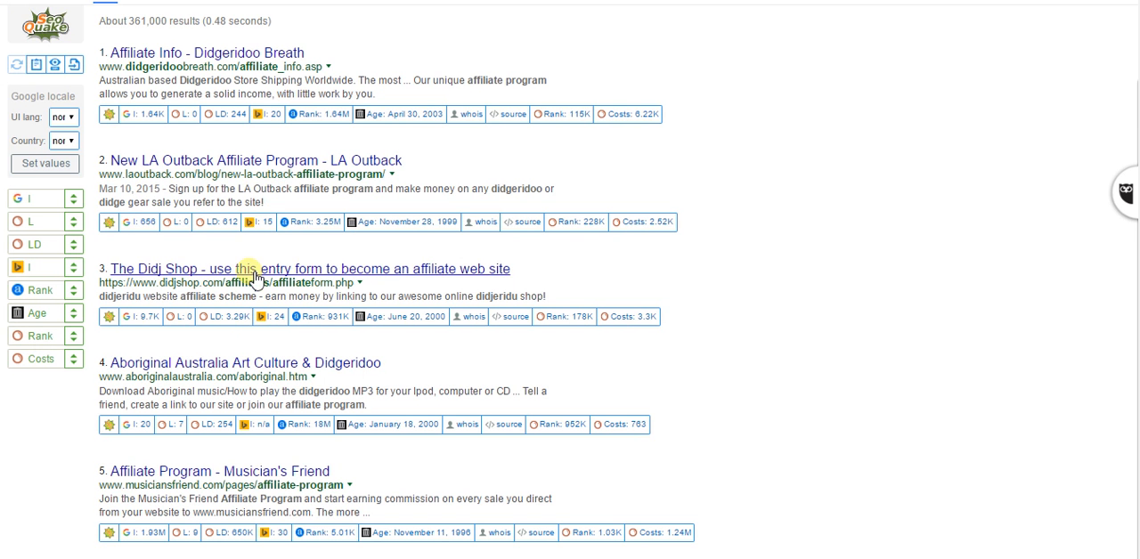
{"action": "mouse_move", "coordinate": [250, 363]}
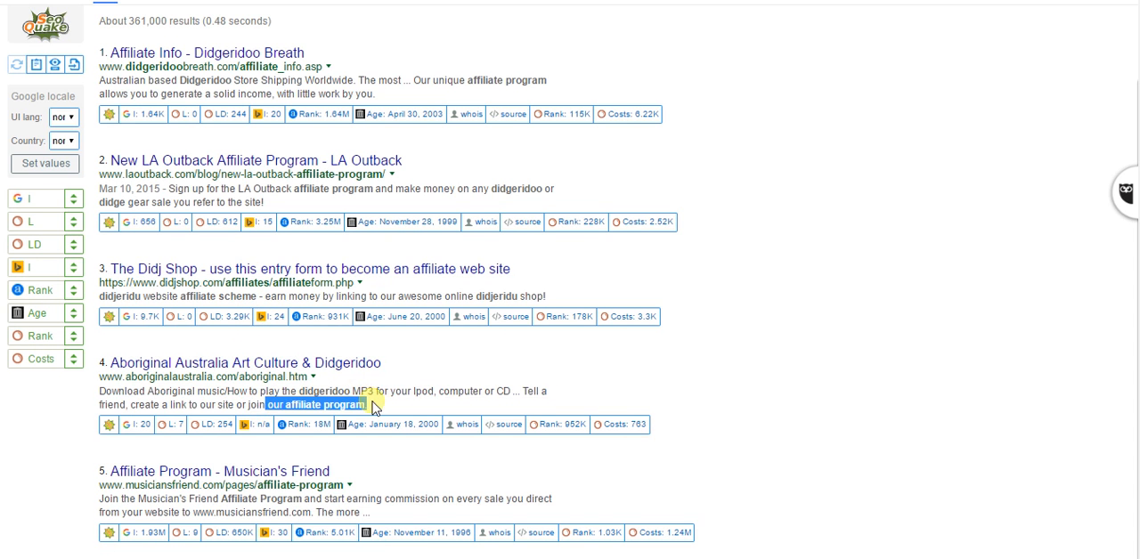
{"action": "scroll", "scroll_direction": "down", "scroll_amount": 3}
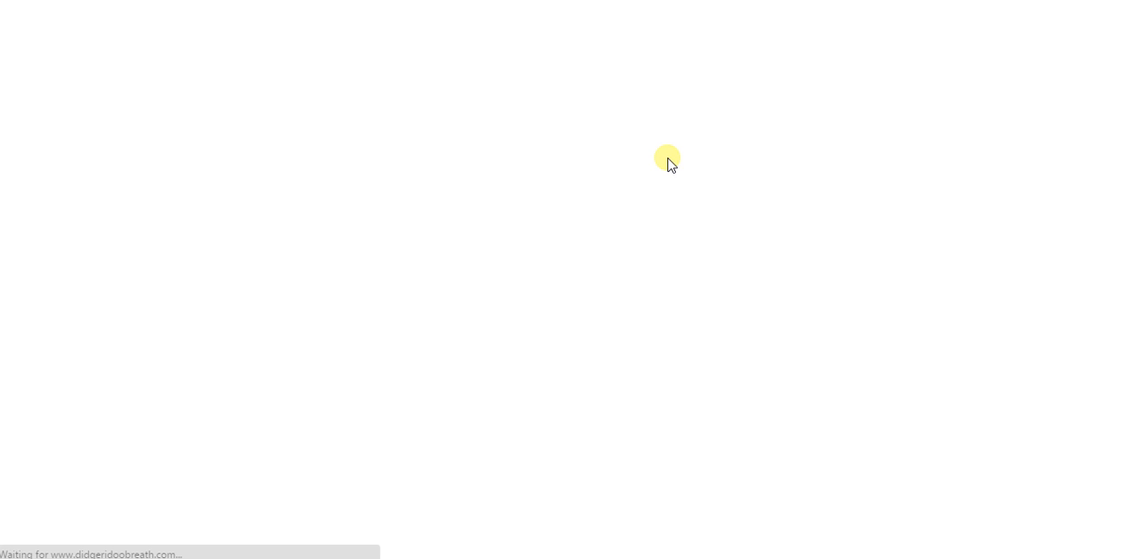
{"action": "mouse_move", "coordinate": [767, 46]}
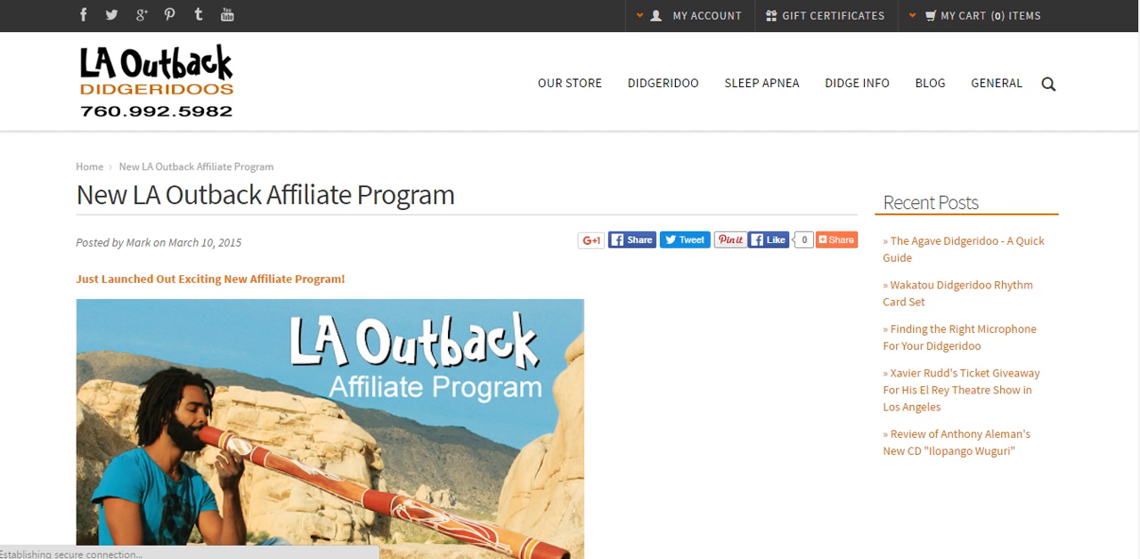
Step: Read the New LA Outback Affiliate Program post down to its 6% commission details
{"action": "scroll", "scroll_direction": "down", "scroll_amount": 3}
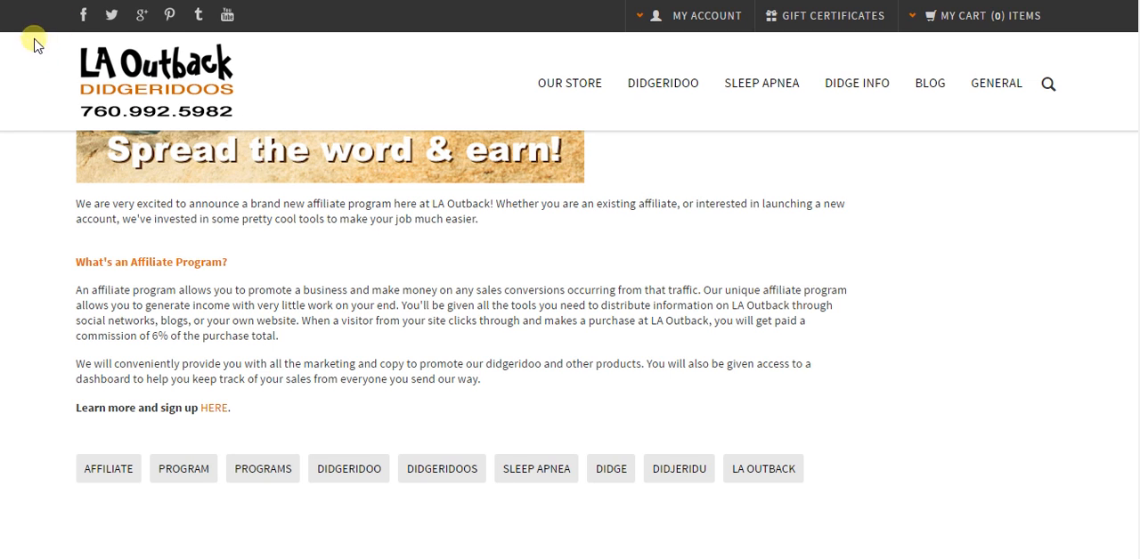
{"action": "mouse_move", "coordinate": [397, 59]}
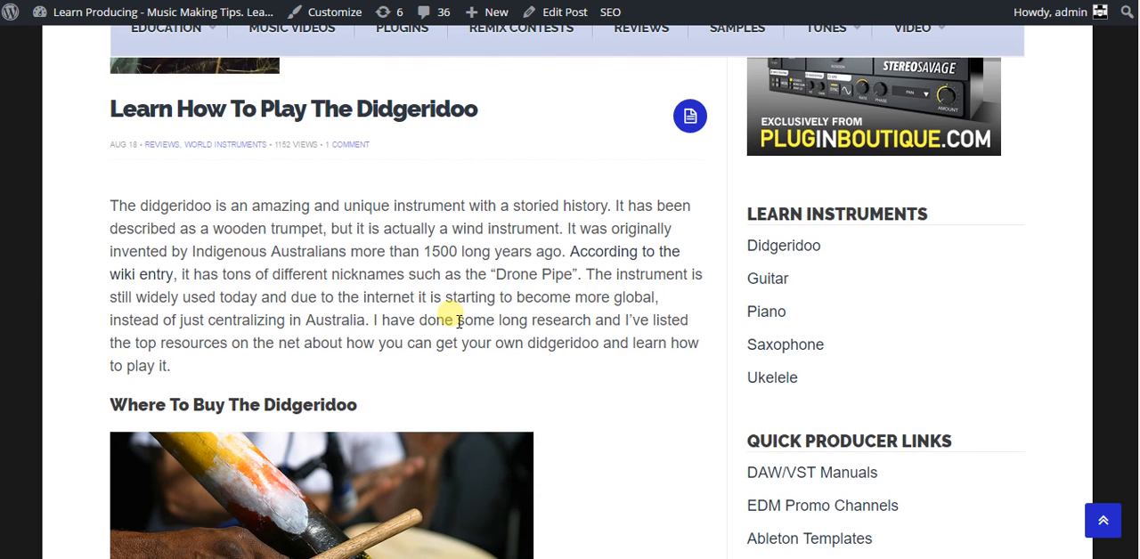
Step: Read the didgeridoo lesson down to the newsletter signup, returning to 'Where To Buy The Didgeridoo'
{"action": "scroll", "scroll_direction": "down", "scroll_amount": 3}
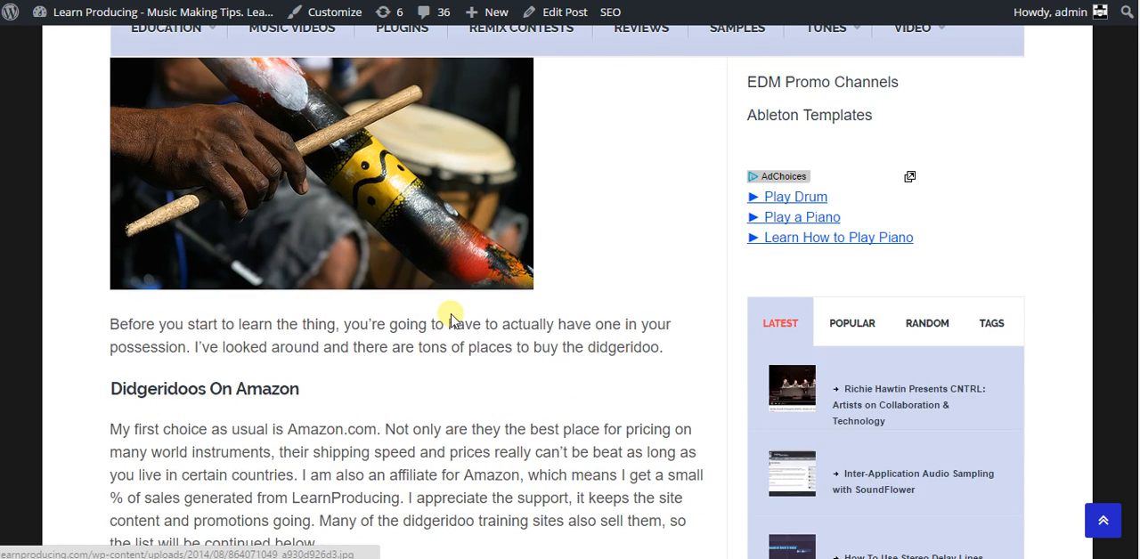
{"action": "scroll", "scroll_direction": "down", "scroll_amount": 3}
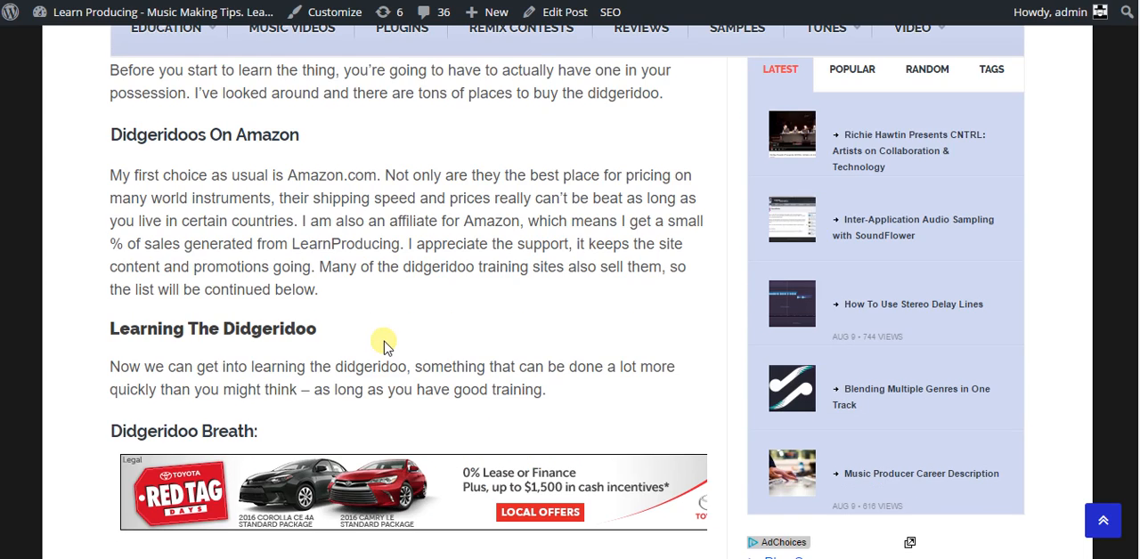
{"action": "scroll", "scroll_direction": "down", "scroll_amount": 3}
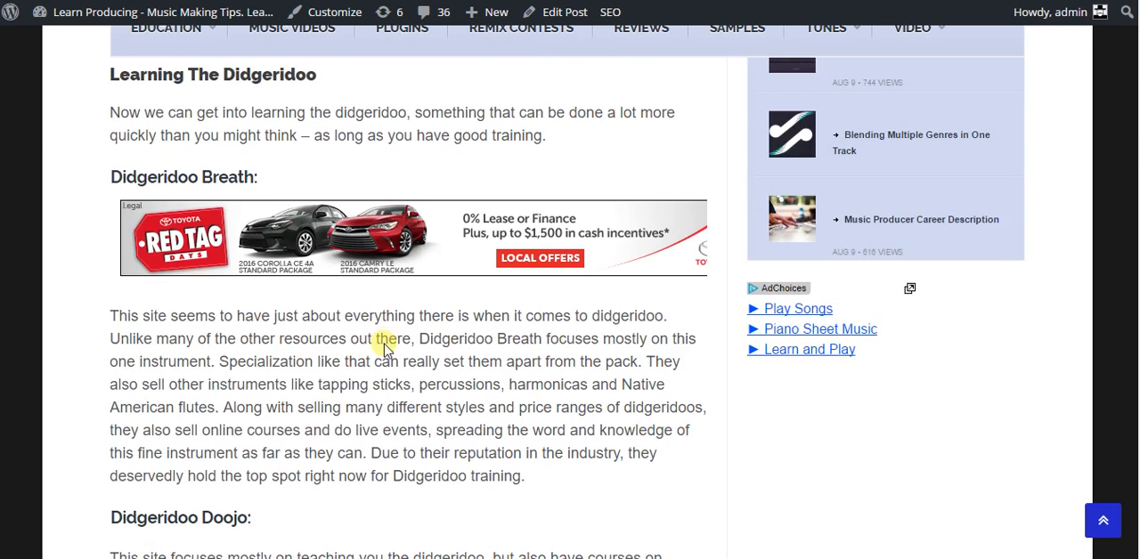
{"action": "scroll", "scroll_direction": "down", "scroll_amount": 3}
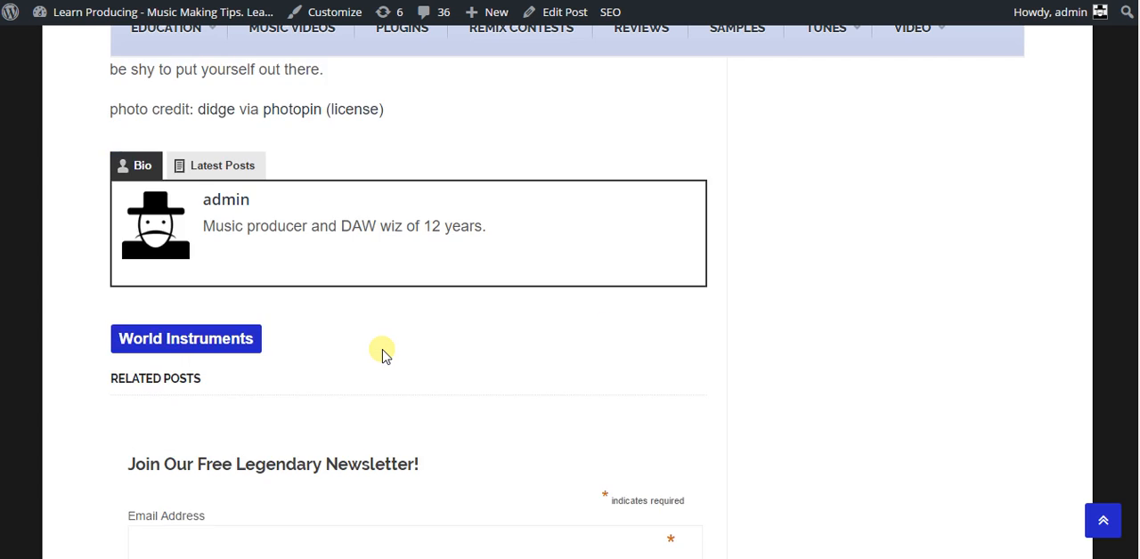
{"action": "scroll", "scroll_direction": "down", "scroll_amount": 3}
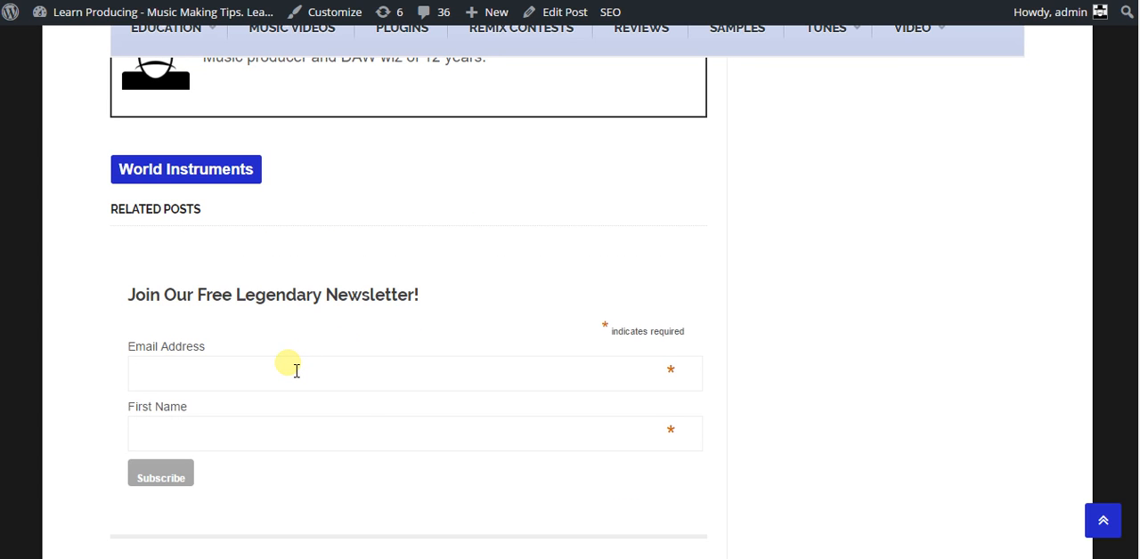
{"action": "left_click", "coordinate": [296, 373]}
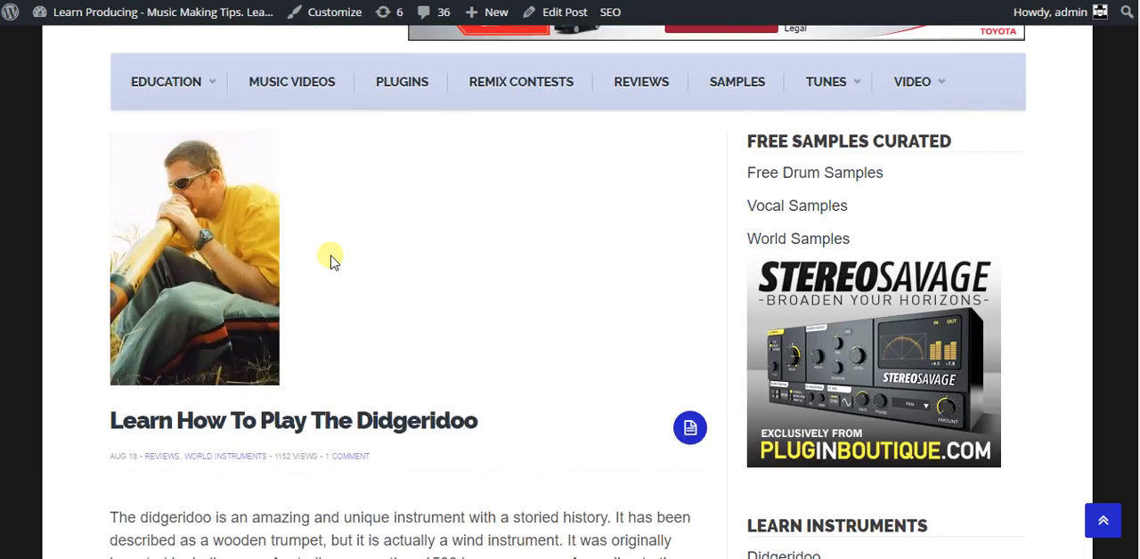
{"action": "scroll", "scroll_direction": "down", "scroll_amount": 3}
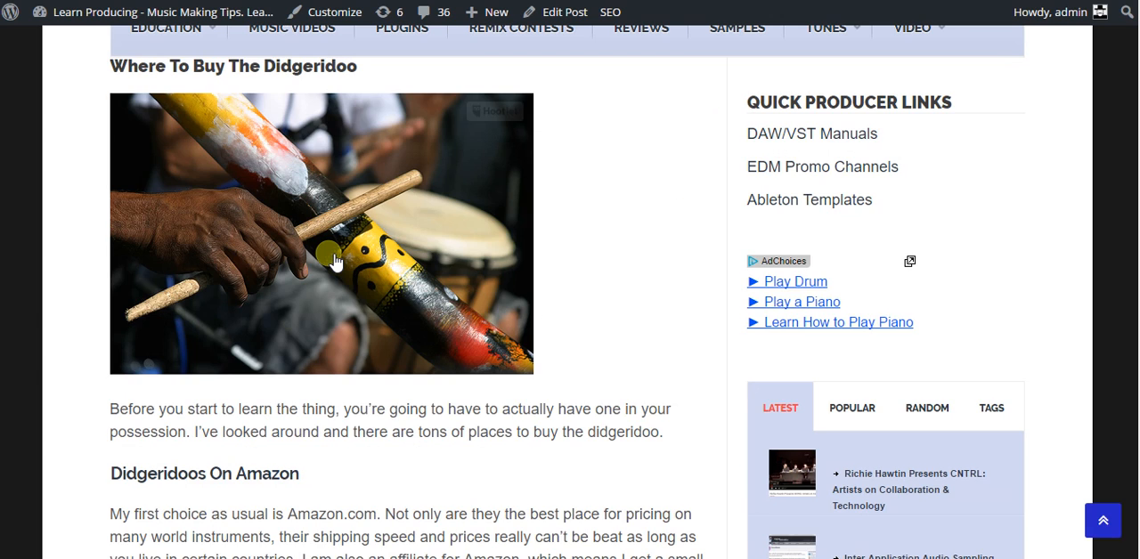
{"action": "scroll", "scroll_direction": "down", "scroll_amount": 3}
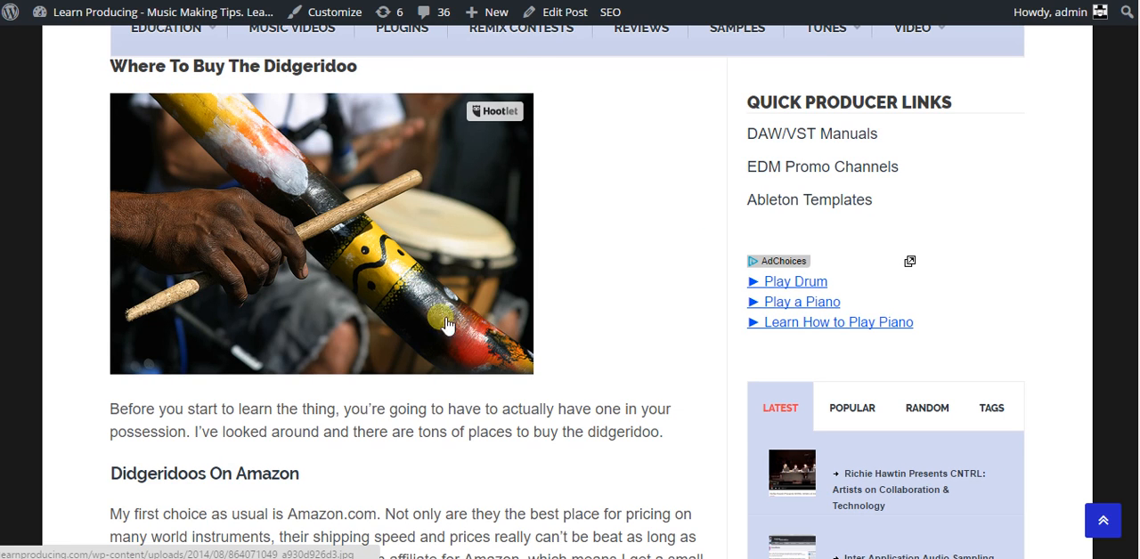
{"action": "mouse_move", "coordinate": [467, 331]}
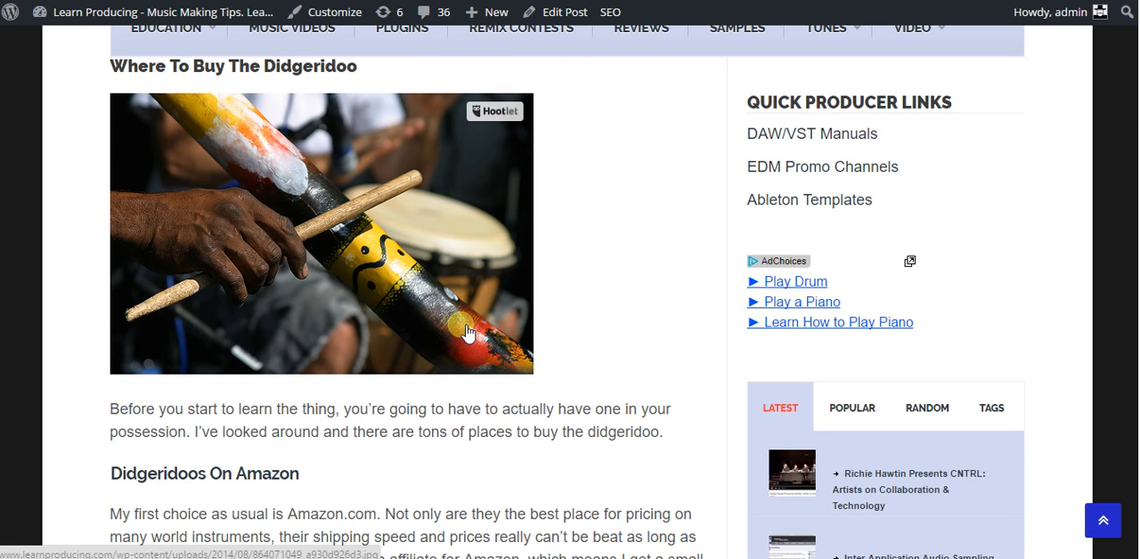
{"action": "mouse_move", "coordinate": [467, 328]}
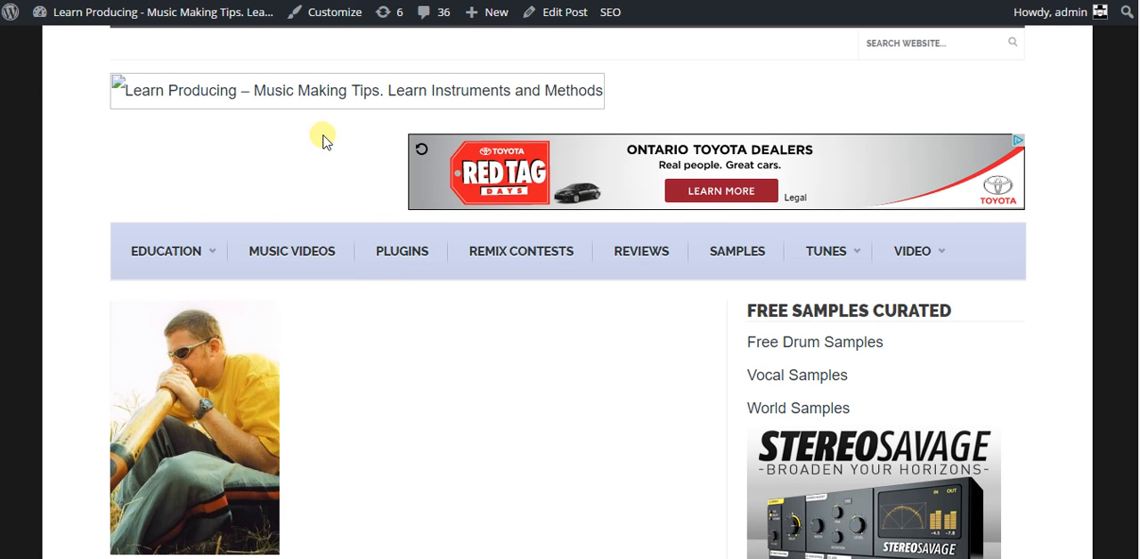
{"action": "mouse_move", "coordinate": [253, 207]}
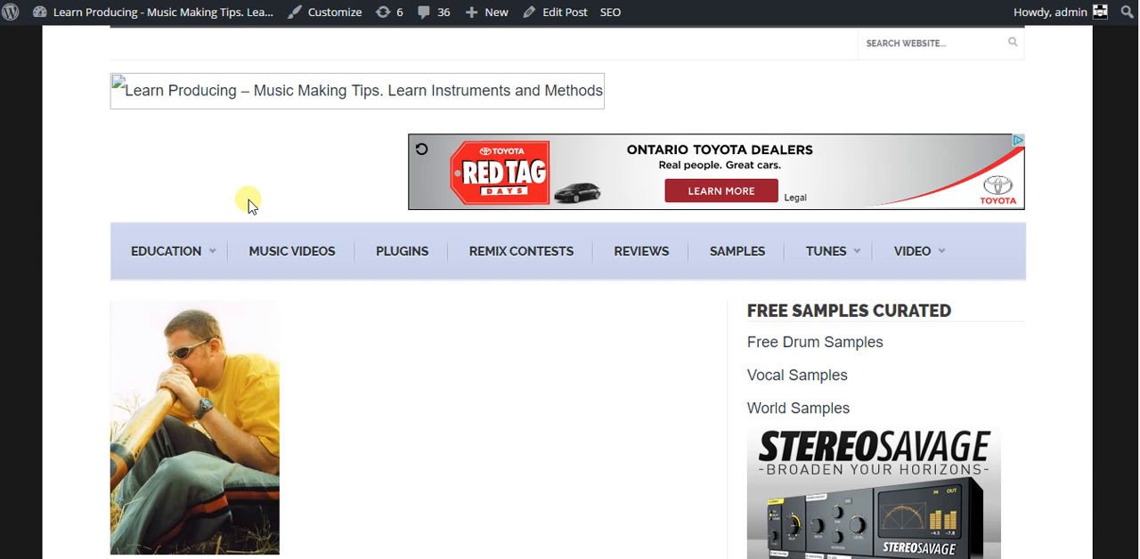
{"action": "mouse_move", "coordinate": [271, 212]}
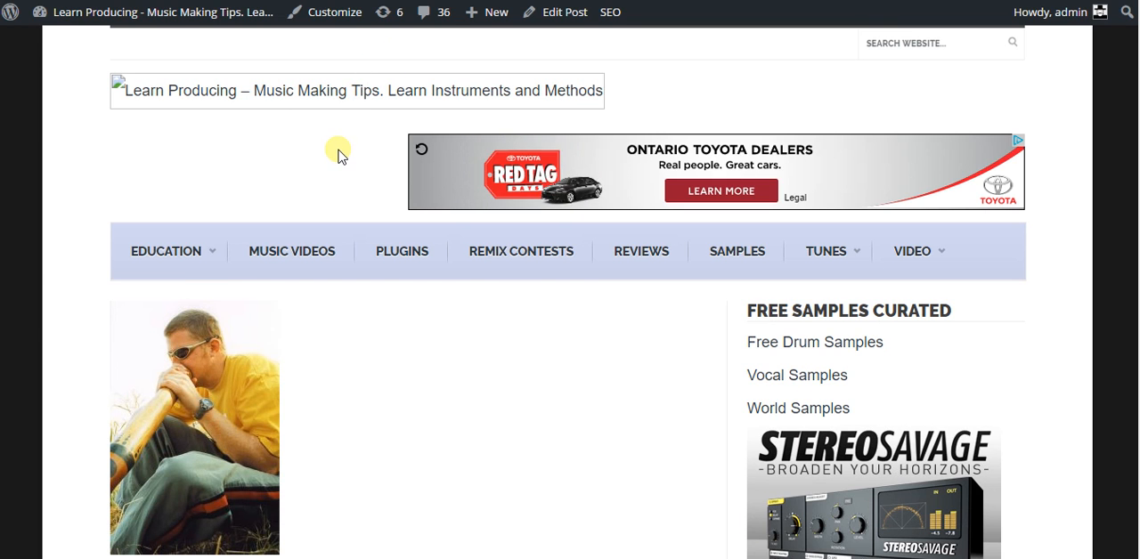
{"action": "mouse_move", "coordinate": [343, 154]}
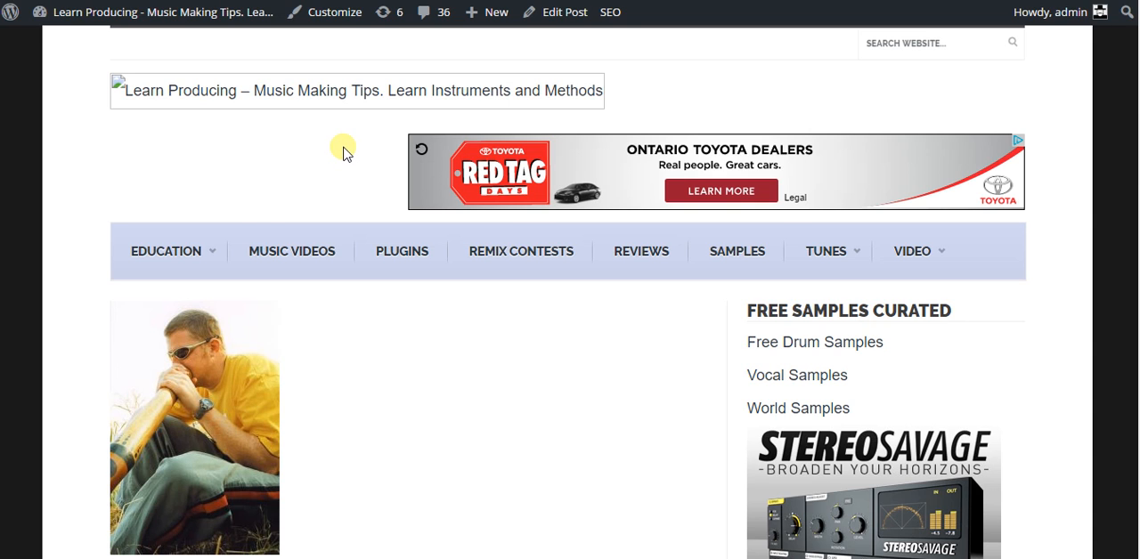
{"action": "mouse_move", "coordinate": [344, 156]}
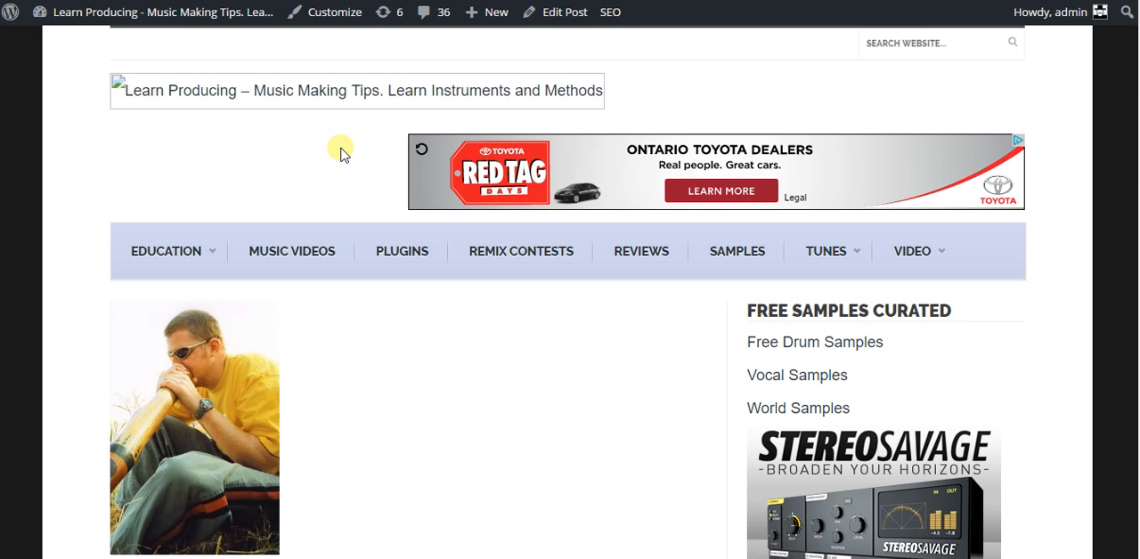
{"action": "mouse_move", "coordinate": [346, 153]}
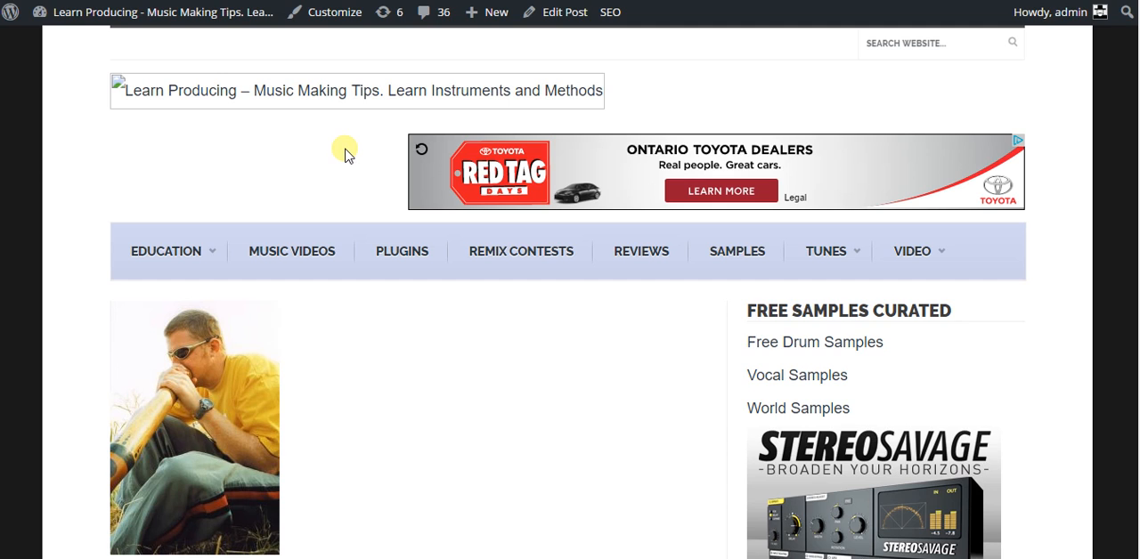